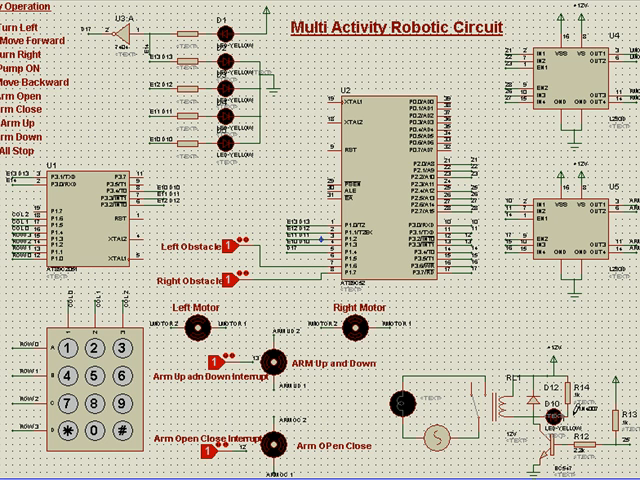
# Start the schematic simulation so the left, right and arm motors animate with the keypad.
pyautogui.scroll(-3)
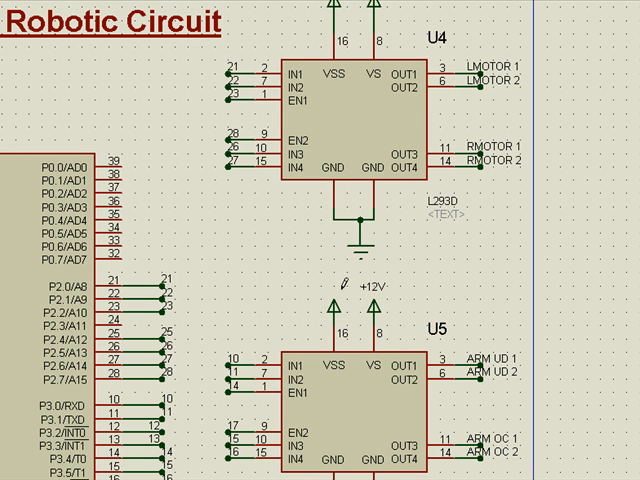
pyautogui.click(416, 470)
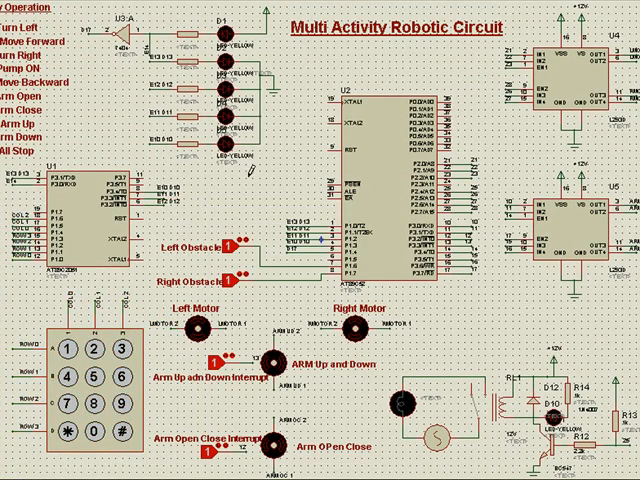
pyautogui.scroll(-3)
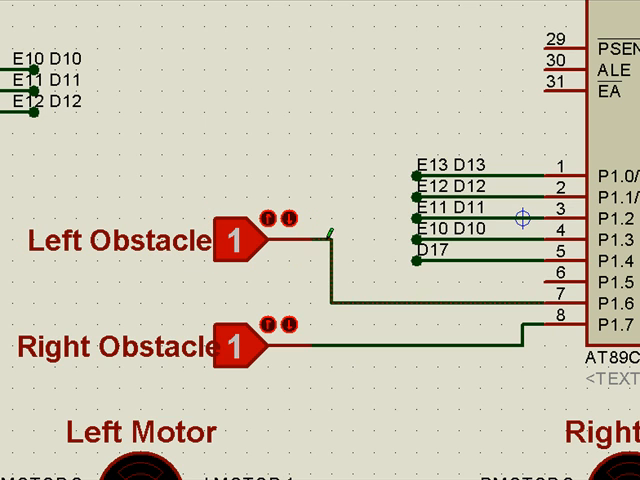
pyautogui.moveTo(548, 316)
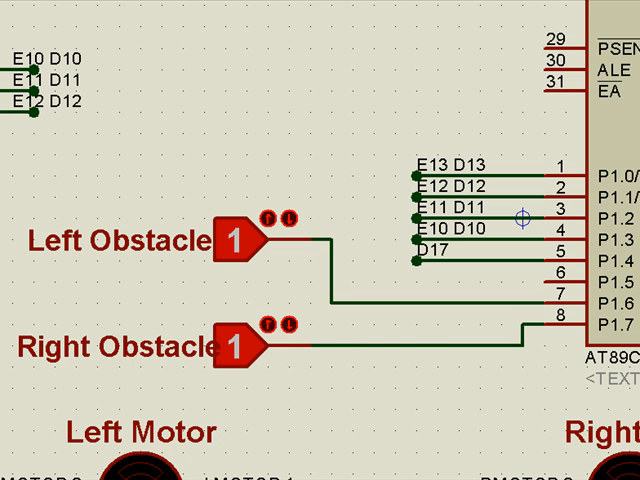
pyautogui.scroll(-3)
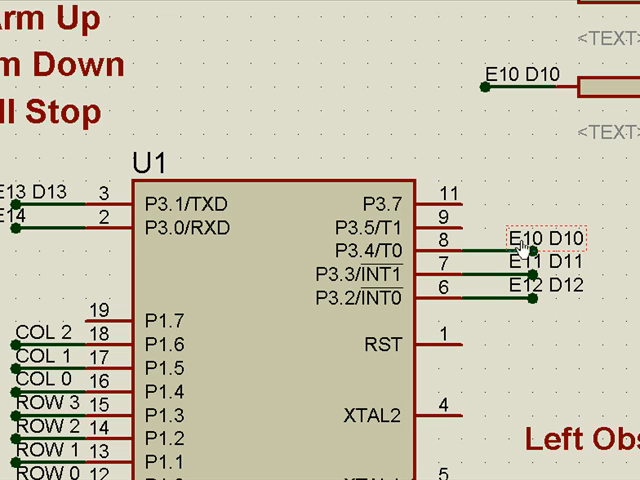
pyautogui.moveTo(528, 244)
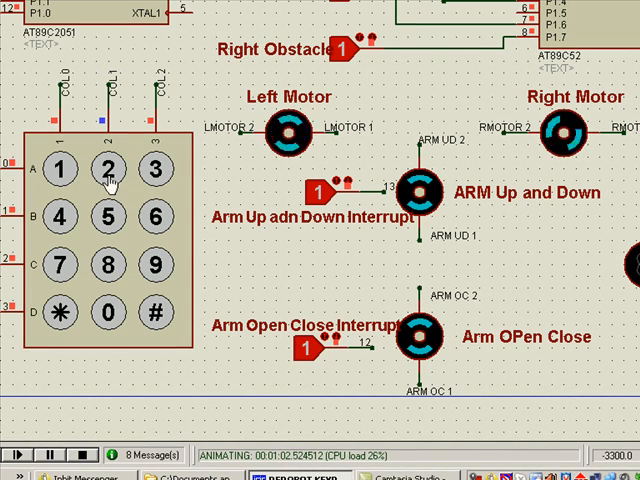
pyautogui.click(108, 168)
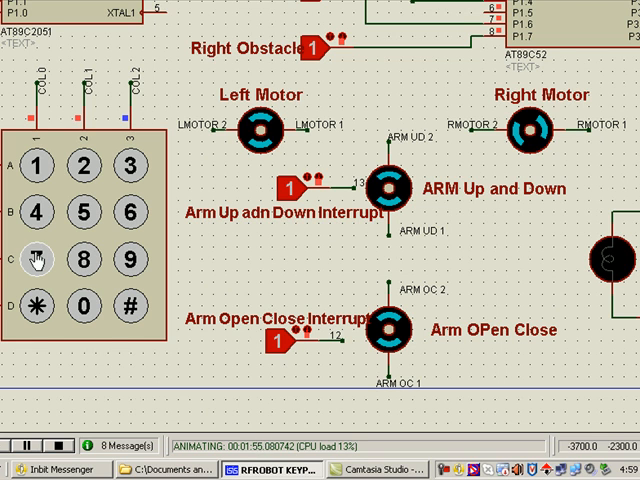
pyautogui.moveTo(384, 344)
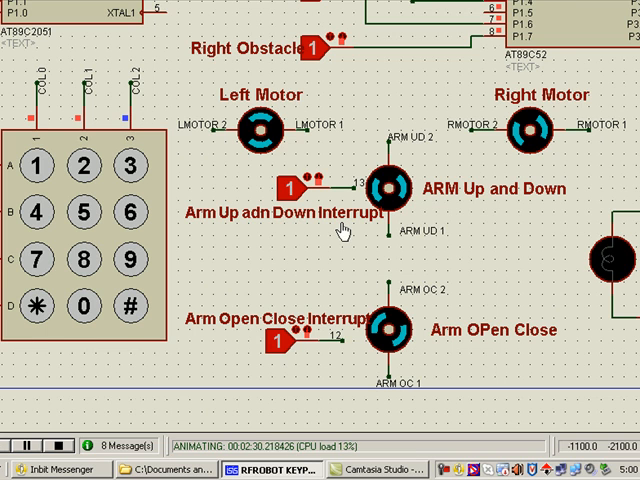
pyautogui.moveTo(344, 38)
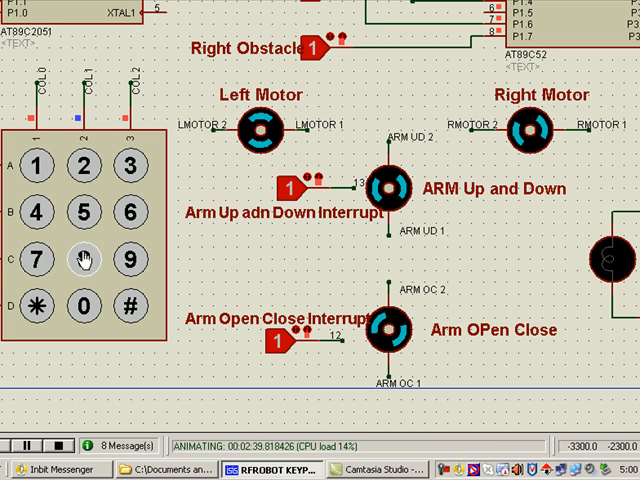
# Press key 8 on the simulated keypad to drive the arm motors and indicators.
pyautogui.click(84, 260)
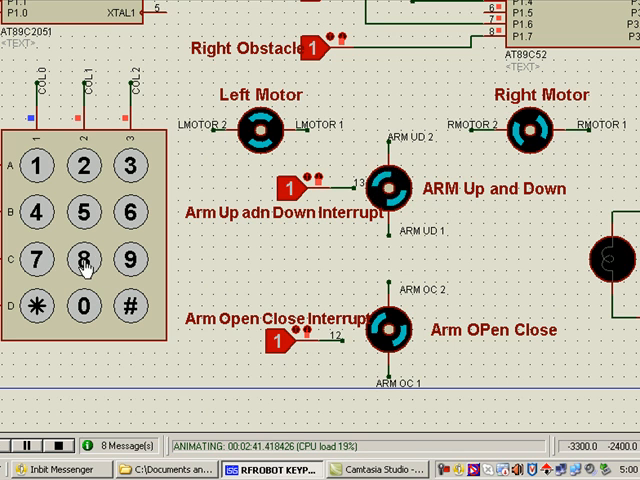